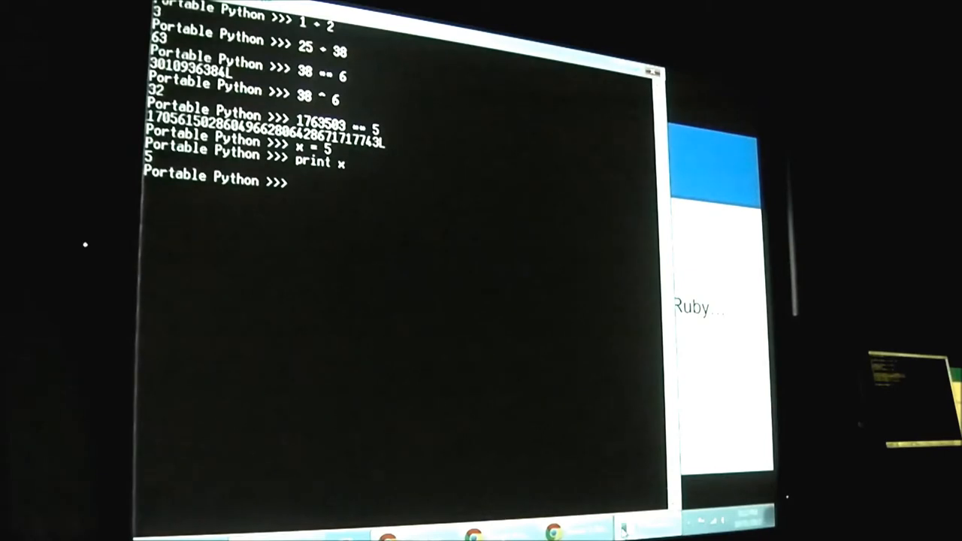
Print "this is a really long string and I don't want to type it again" at the prompt.
{"action": "type", "text": "print \"this is a really long string and I don't want to type it again"}
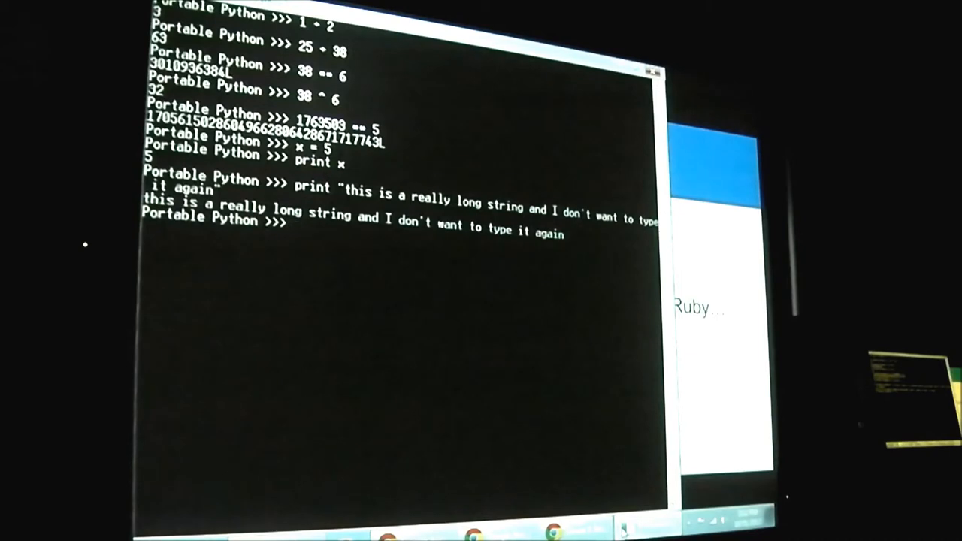
Assign the long sentence to x, then run print x to display it.
{"action": "type", "text": "x = \"this is really long string and I don't want to type it again\""}
{"action": "type", "text": "print x"}
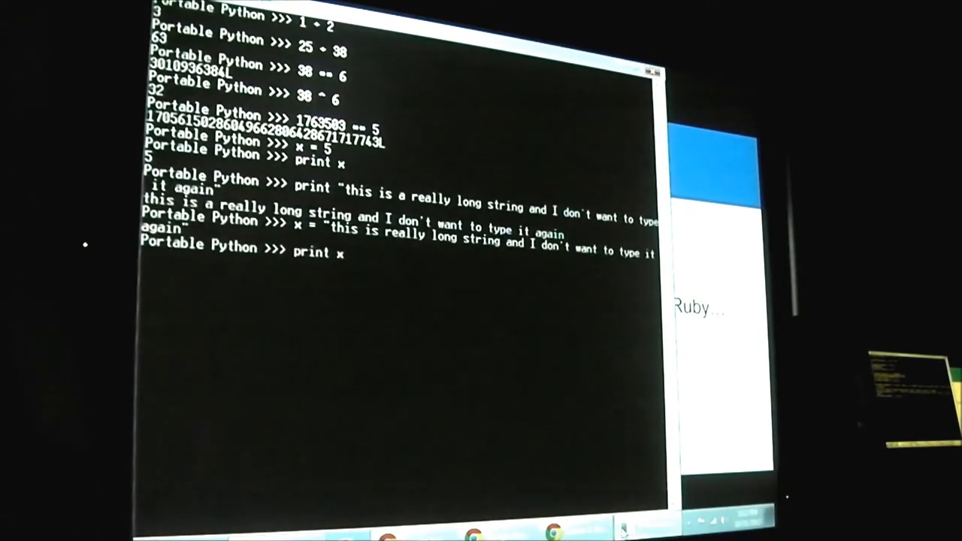
{"action": "key", "text": "Return"}
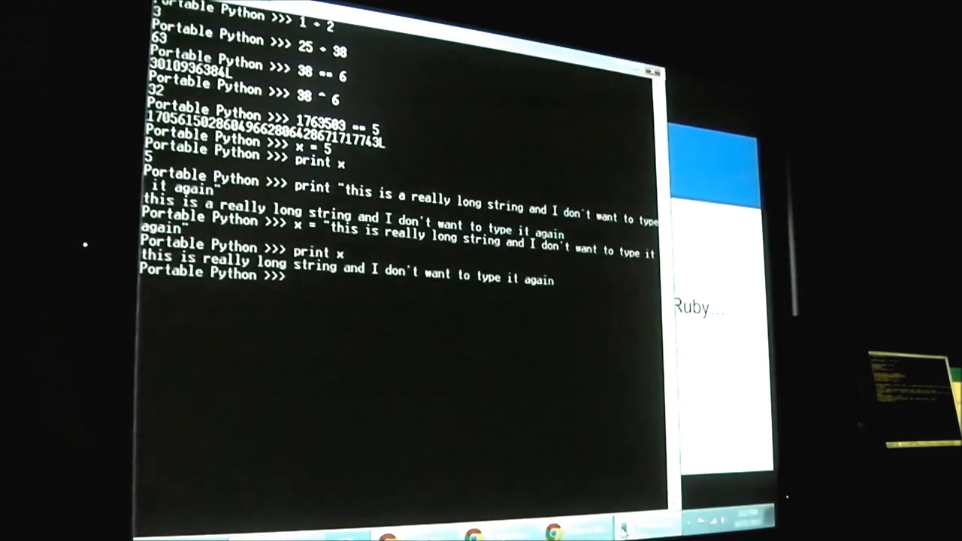